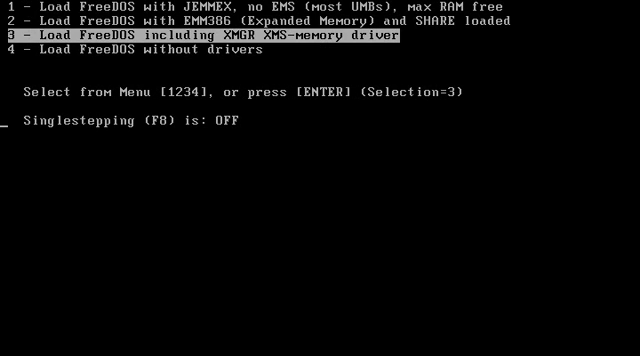
# Select the 'Load FreeDOS with EMM386' boot option and boot to the command prompt.
pyautogui.press('Up')
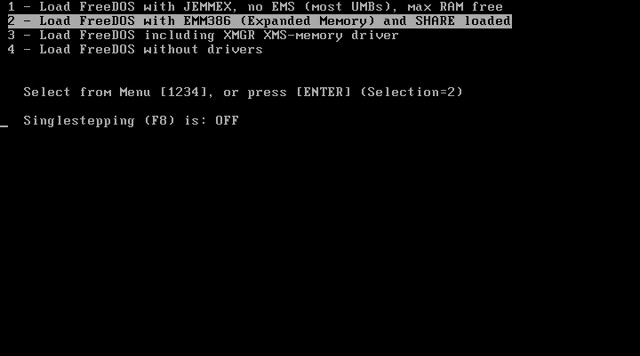
pyautogui.press('enter')
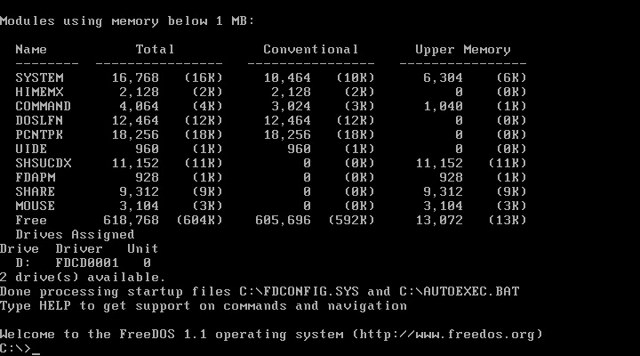
# View mtcp.cfg in FDOS with Edit, return to C:\ root and enter dir /s irc*.
pyautogui.write('cd\\fdos')
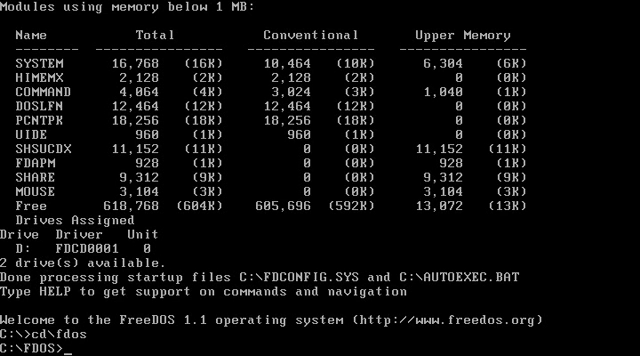
pyautogui.write('edit mtcp.cfg')
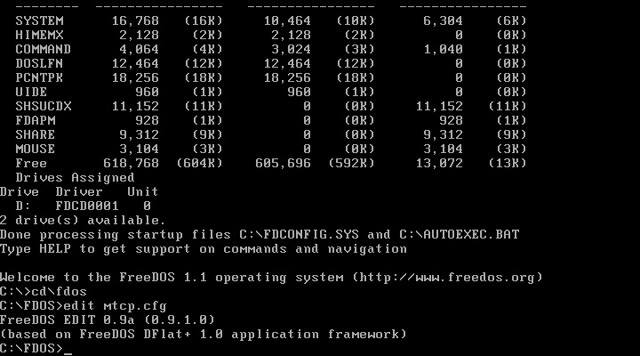
pyautogui.write('cd\\')
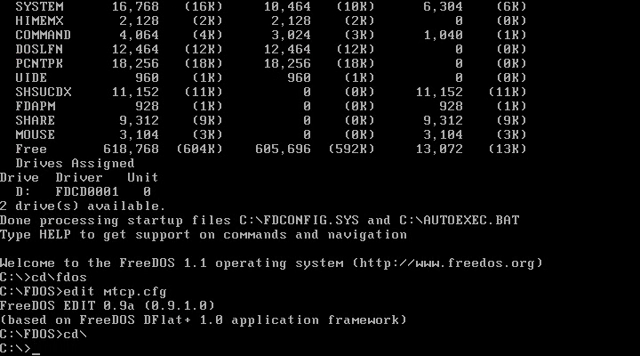
pyautogui.write('dir /s irc')
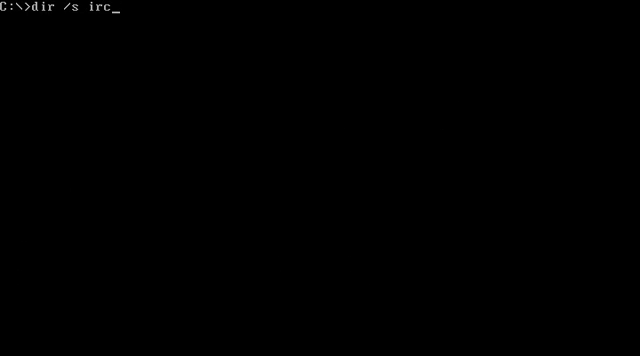
# List the three IRCjr files on C: and enter edit c:\fdos\source\mtcp\userdocs\IRCJR.TXT.
pyautogui.press('Return')
pyautogui.write('edit c:')
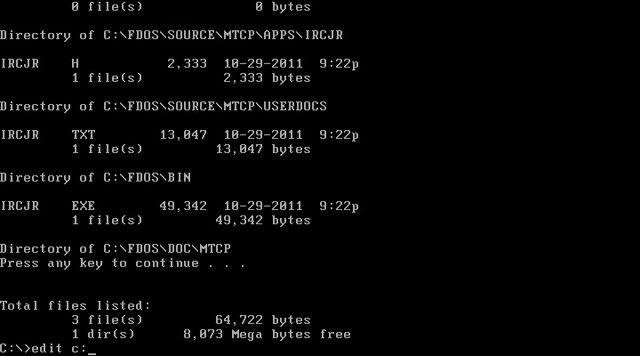
pyautogui.write('\\fdos\\source\\mtcp')
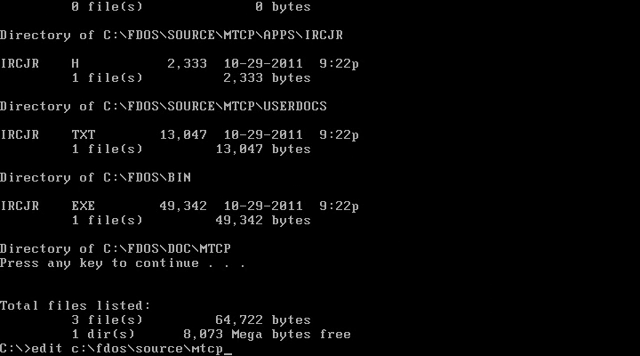
pyautogui.write('userdocs\\')
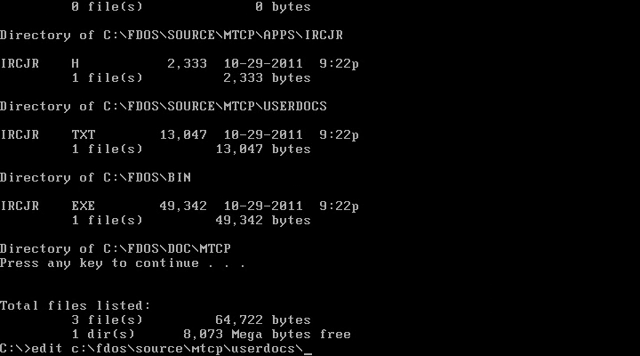
pyautogui.write('IRCJR.')
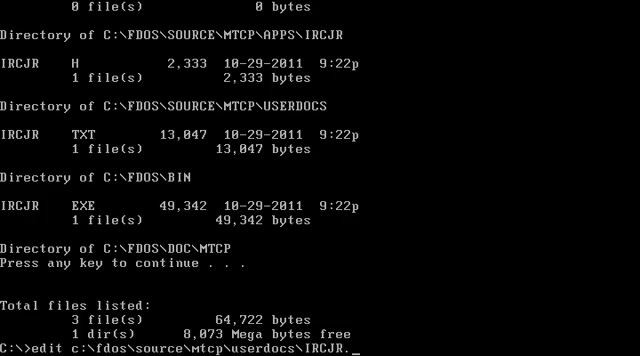
# Read IRCJR.TXT in Edit from requirements through setup instructions to the optional parameters.
pyautogui.press('Return')
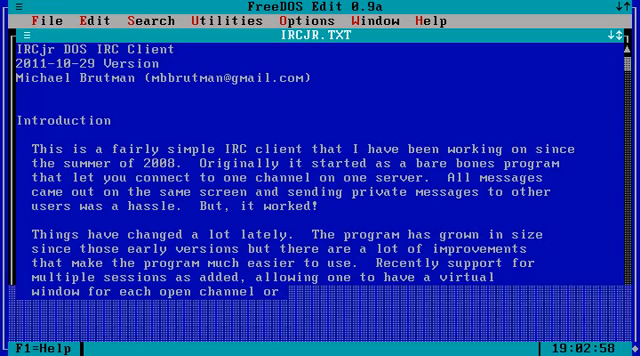
pyautogui.scroll(-3)
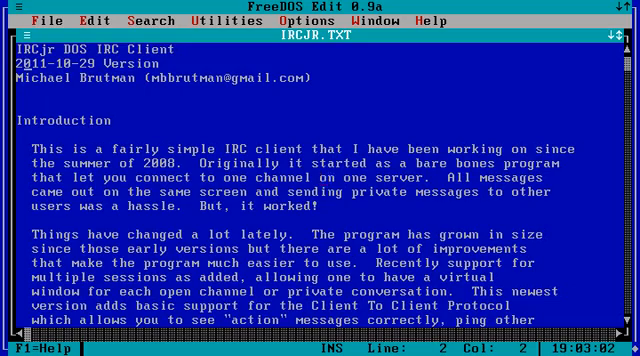
pyautogui.scroll(-3)
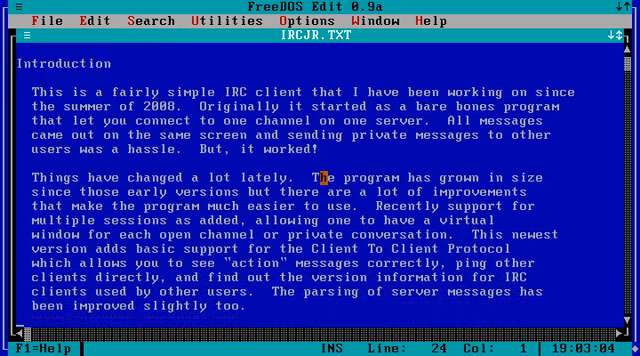
pyautogui.scroll(-3)
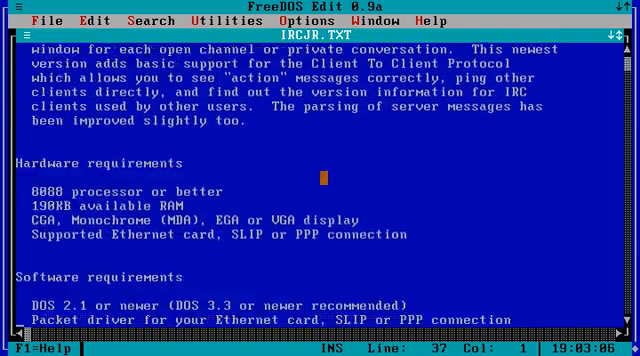
pyautogui.scroll(-3)
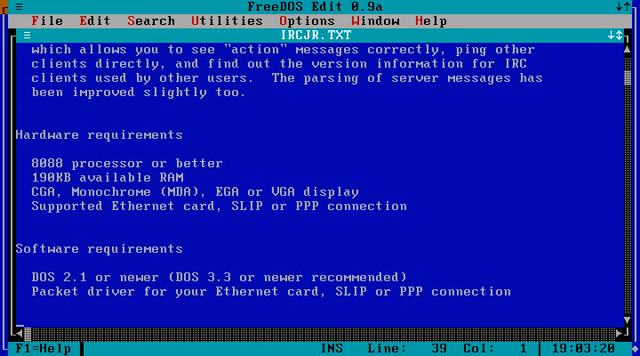
pyautogui.scroll(-3)
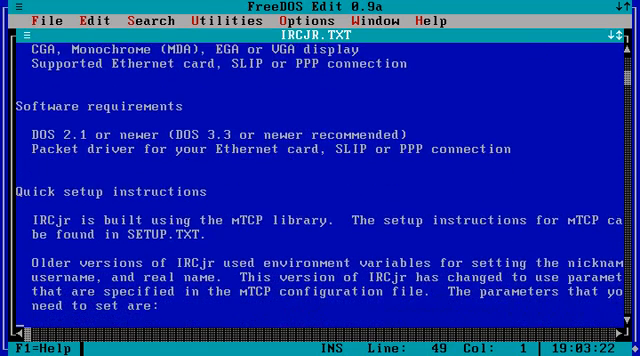
pyautogui.scroll(-3)
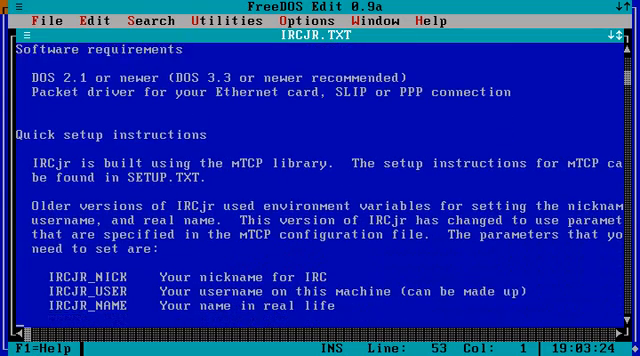
pyautogui.scroll(-3)
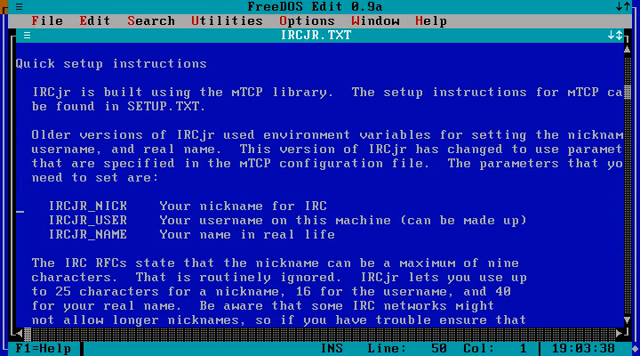
pyautogui.press('Down')
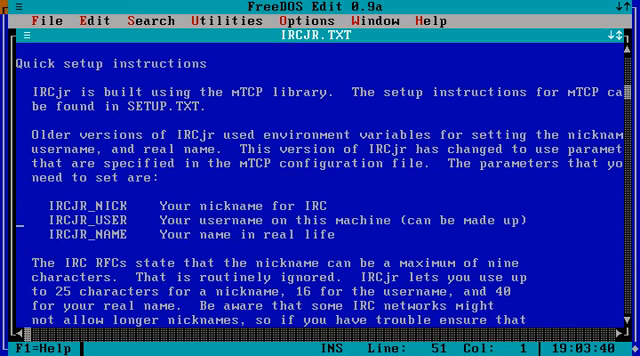
pyautogui.scroll(-3)
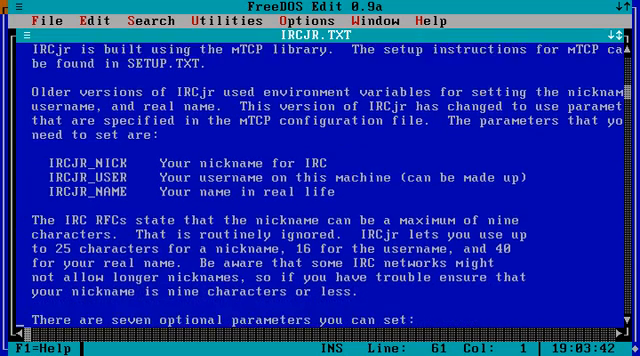
pyautogui.scroll(-3)
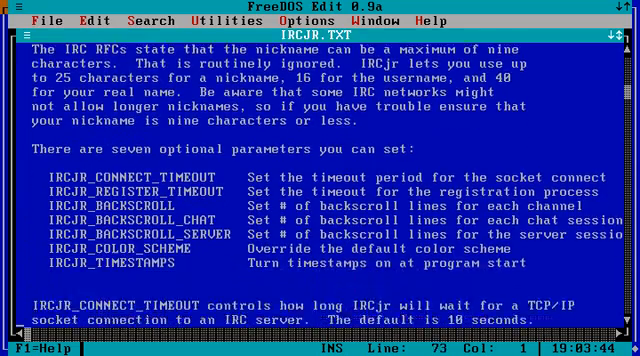
pyautogui.scroll(-3)
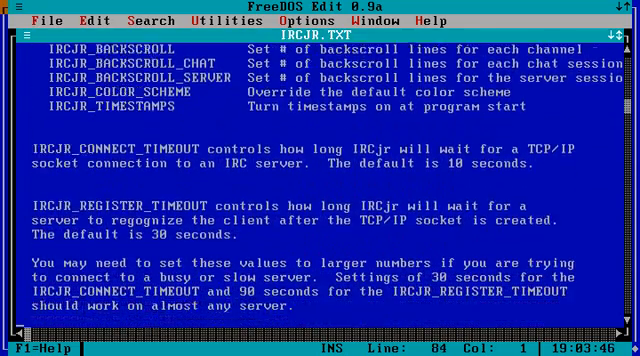
pyautogui.scroll(-3)
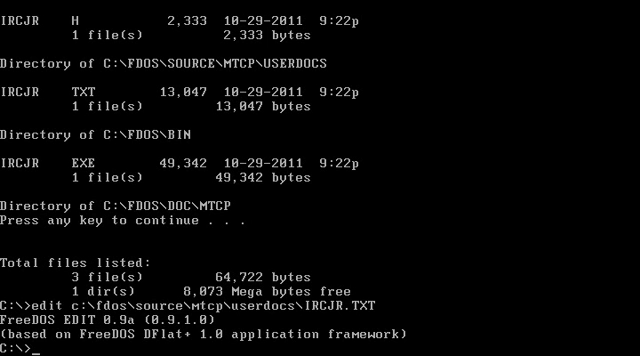
# Launch ircjr irc.freenode.net and connect, showing the Freenode message of the day.
pyautogui.write('ircj')
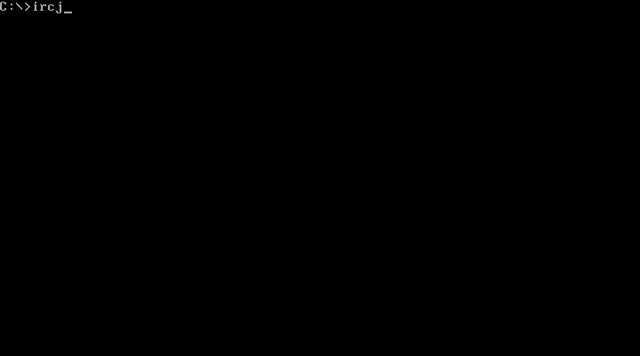
pyautogui.write('r irc.free')
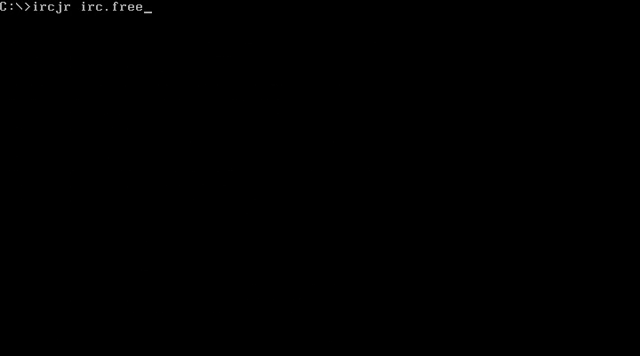
pyautogui.write('node.net')
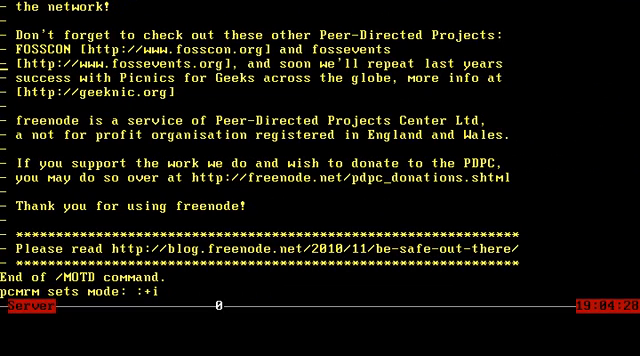
# Join #debian with /join, showing its topic and user list.
pyautogui.write('/join #deb')
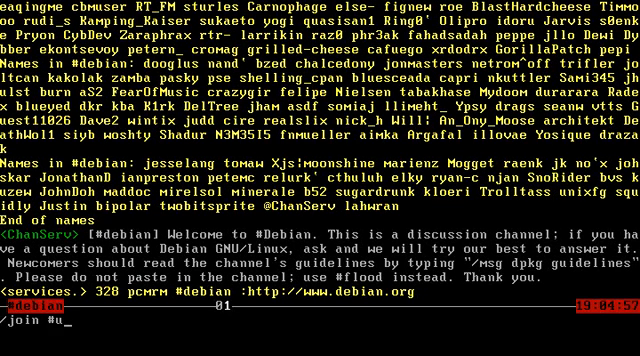
# Join #ubuntu, then /quit to close the link and return to the C:\> prompt.
pyautogui.write('buntu')
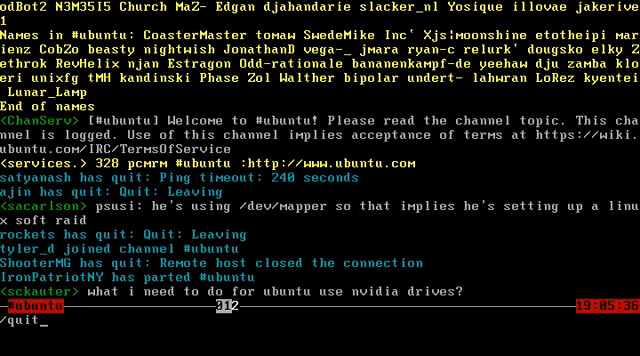
pyautogui.press('Return')
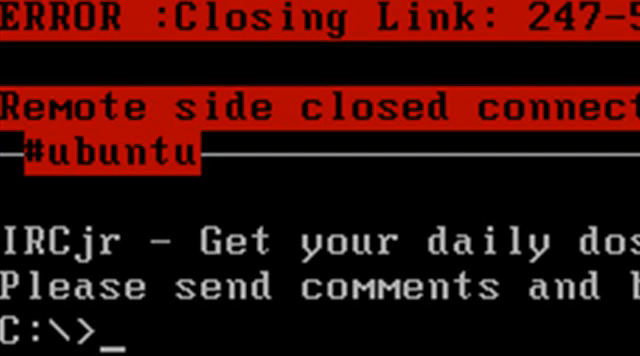